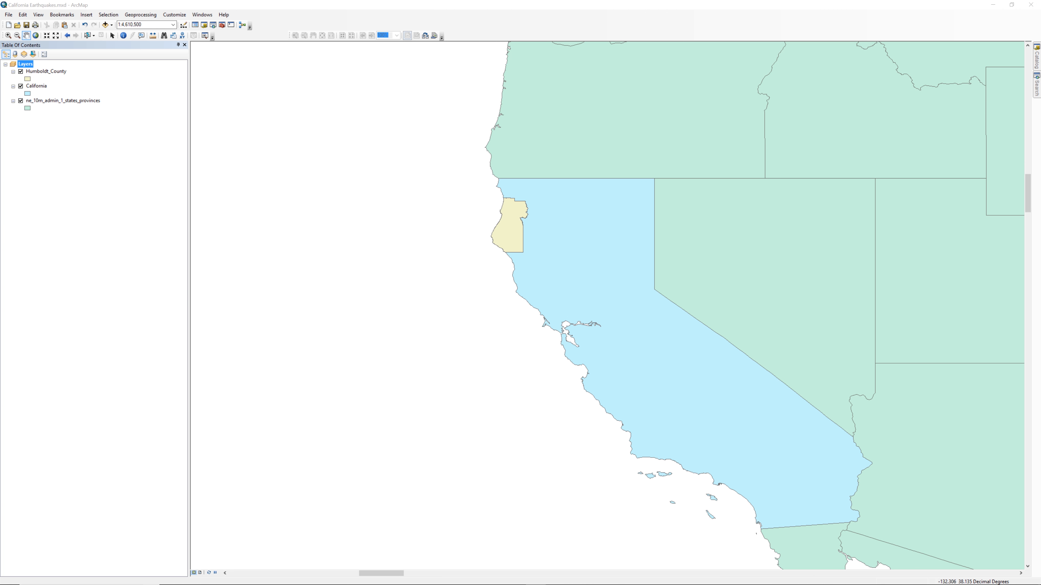
Start Add XY Data and load earthquake2017.csv as the coordinate source table.
{"action": "left_click", "coordinate": [8, 14]}
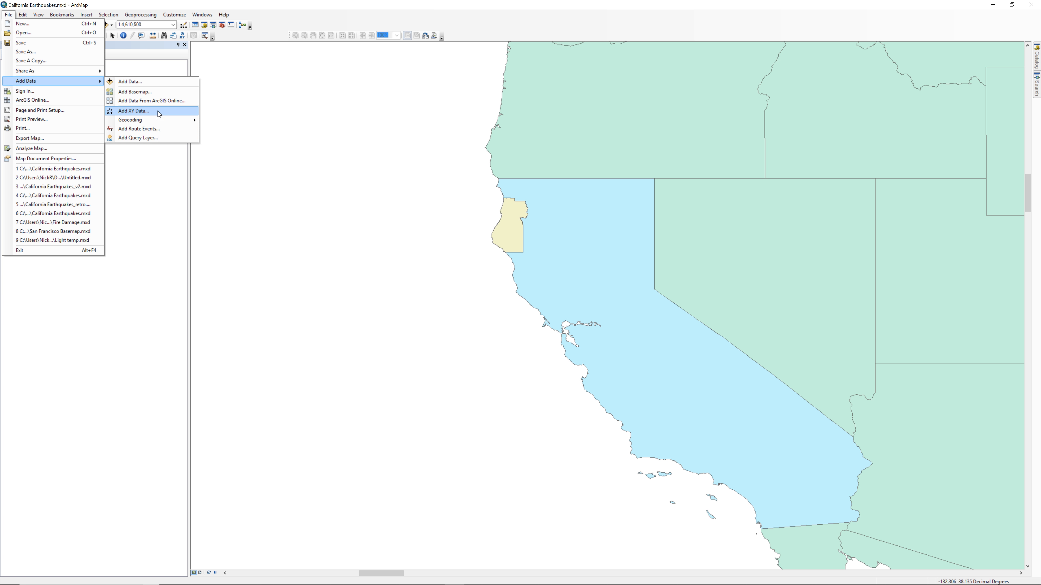
{"action": "left_click", "coordinate": [133, 110]}
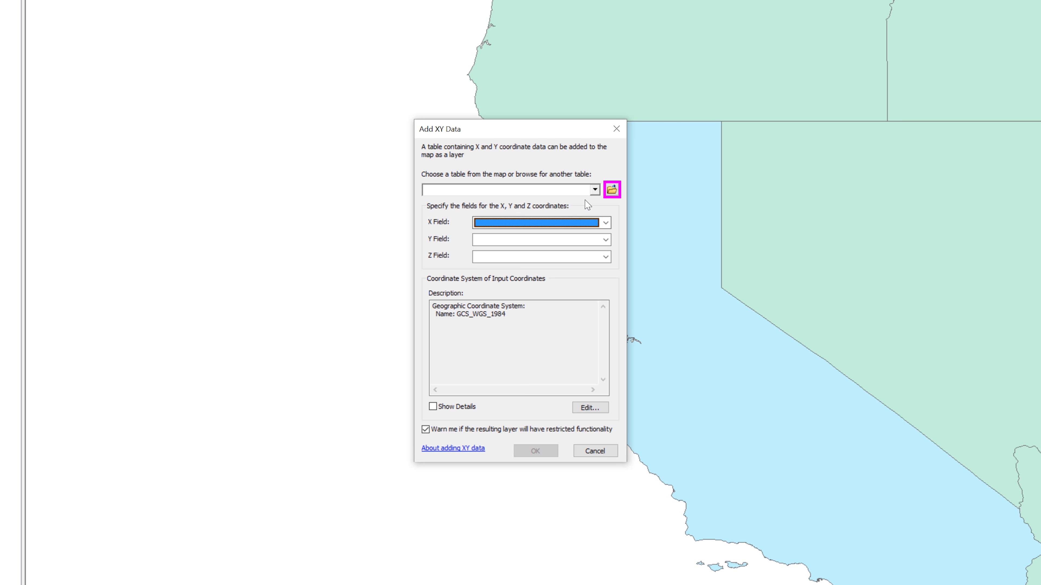
{"action": "left_click", "coordinate": [612, 189]}
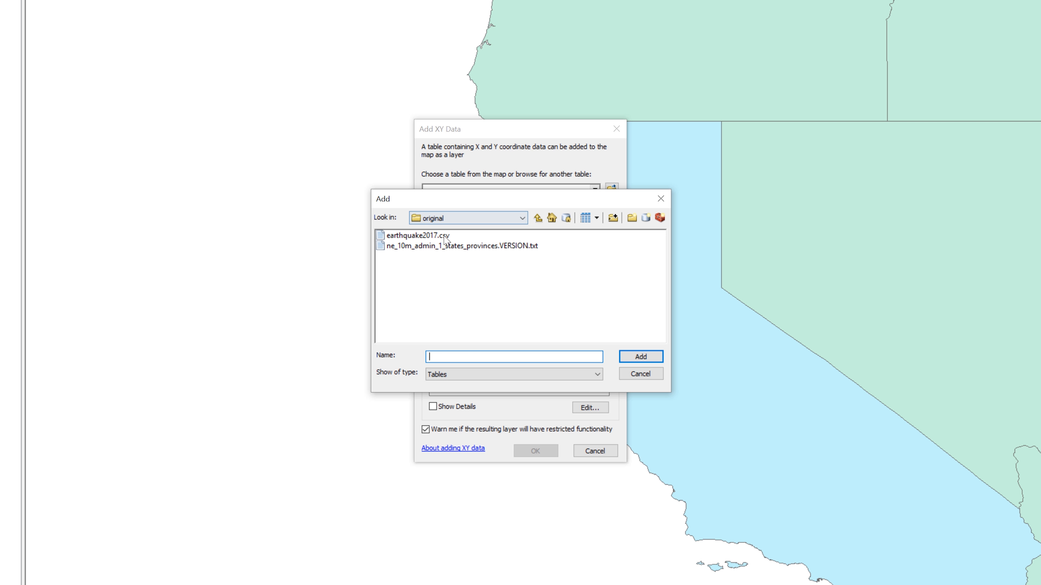
{"action": "left_click", "coordinate": [421, 236]}
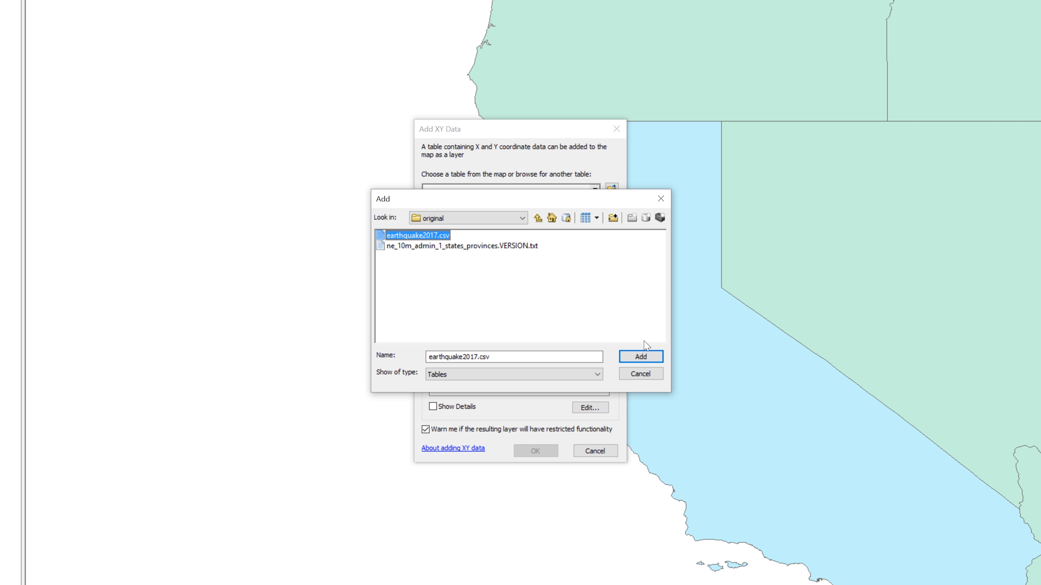
{"action": "left_click", "coordinate": [639, 357]}
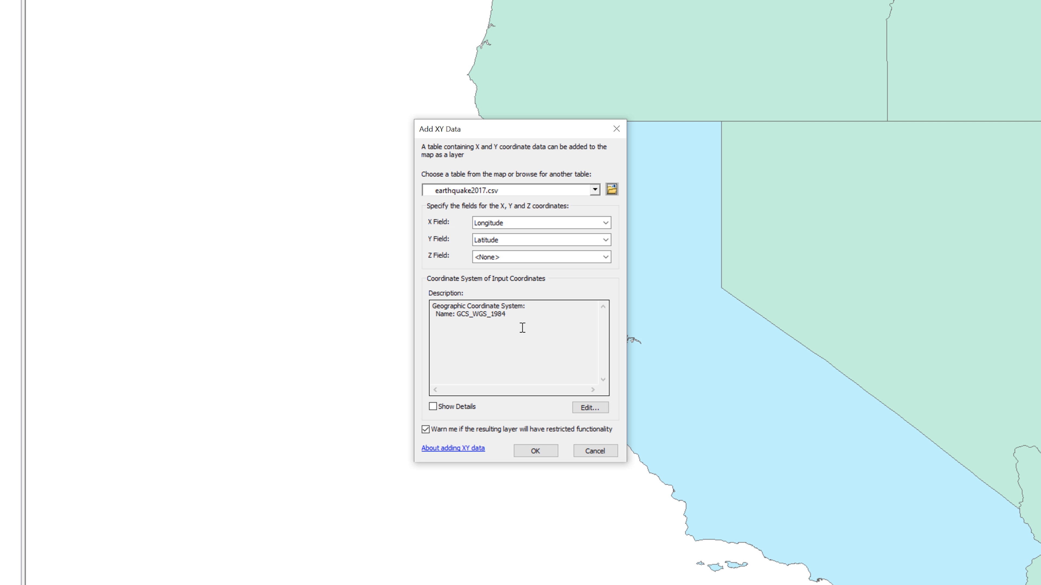
{"action": "mouse_move", "coordinate": [514, 319]}
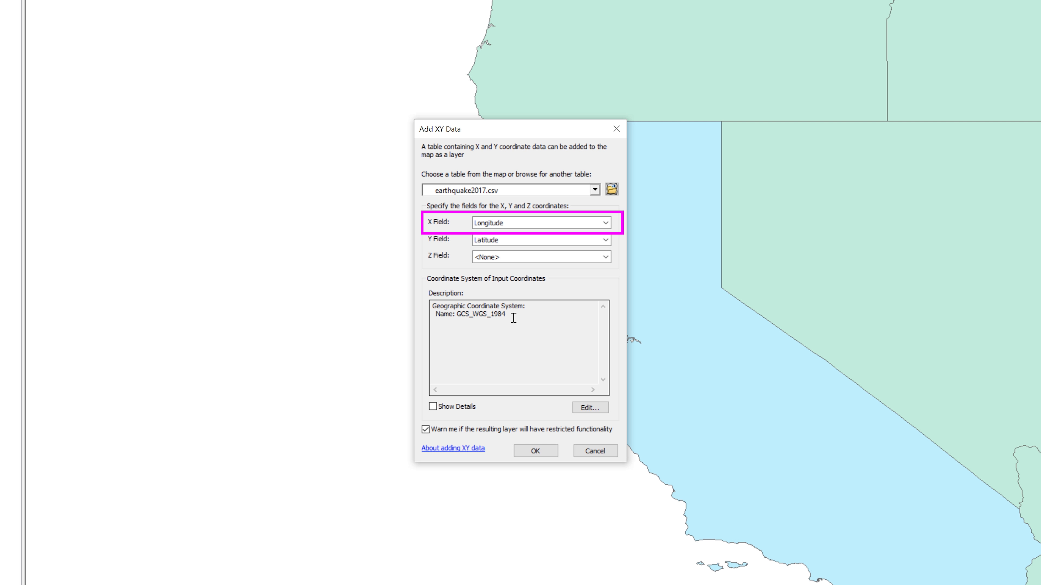
{"action": "left_click", "coordinate": [541, 239]}
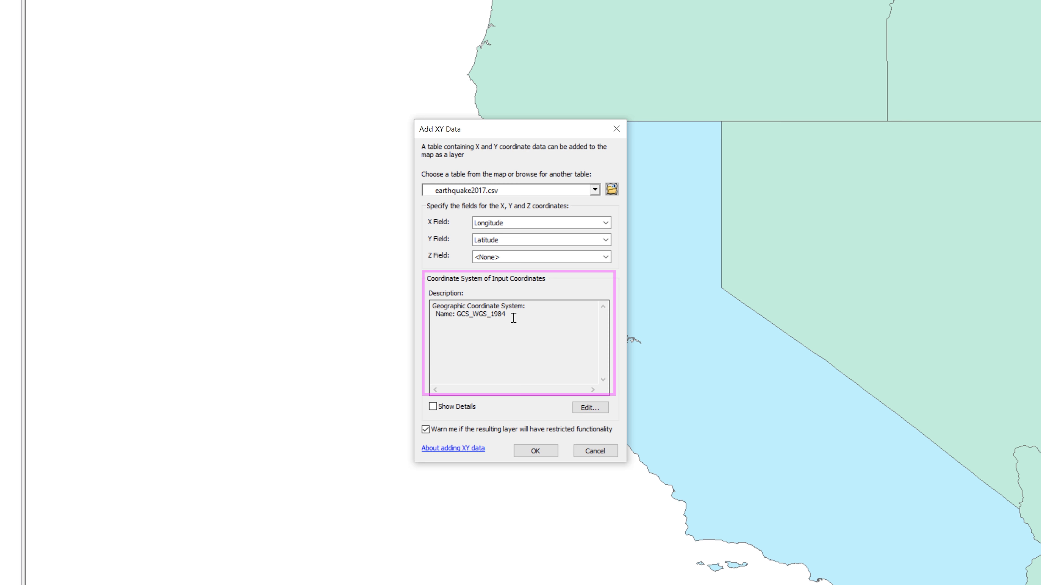
{"action": "double_click", "coordinate": [470, 314]}
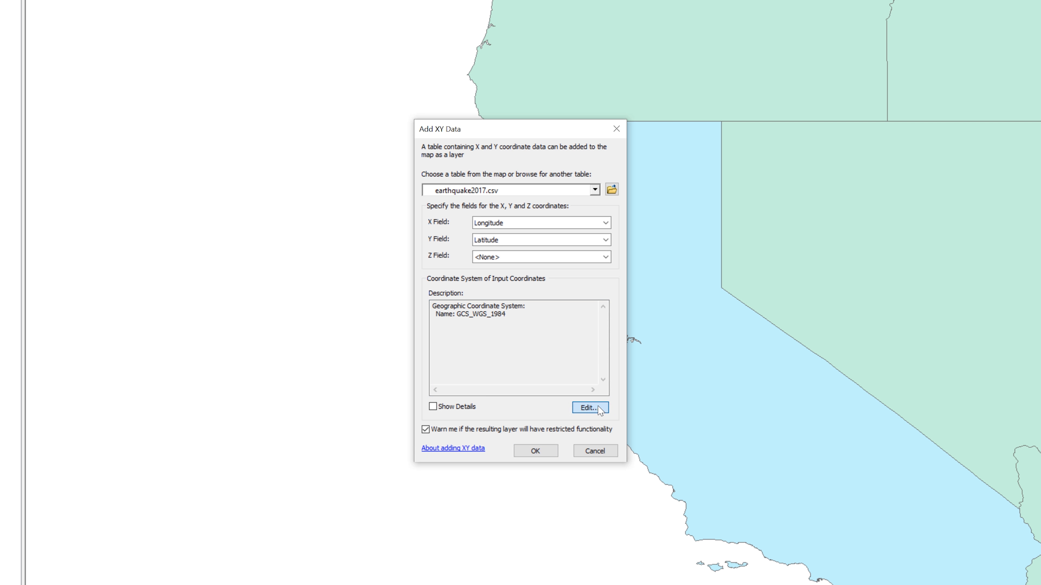
{"action": "left_click", "coordinate": [589, 407]}
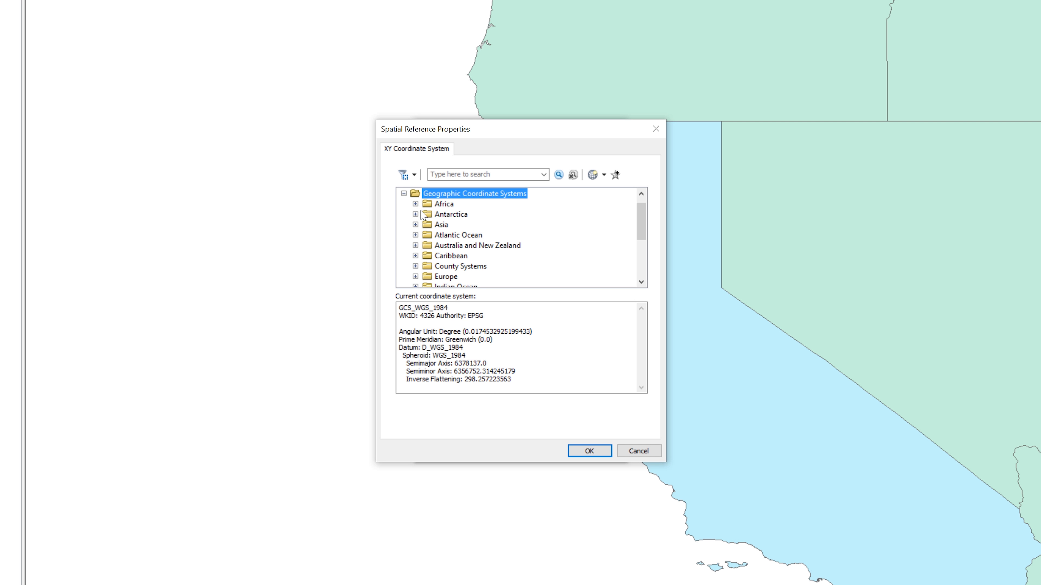
{"action": "scroll", "scroll_direction": "down", "scroll_amount": 3}
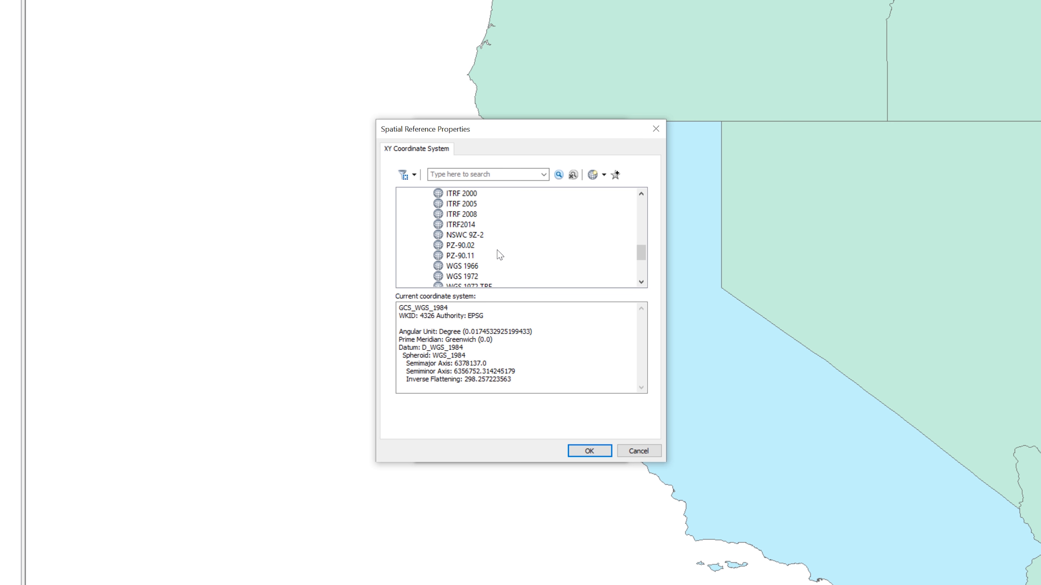
{"action": "scroll", "scroll_direction": "down", "scroll_amount": 3}
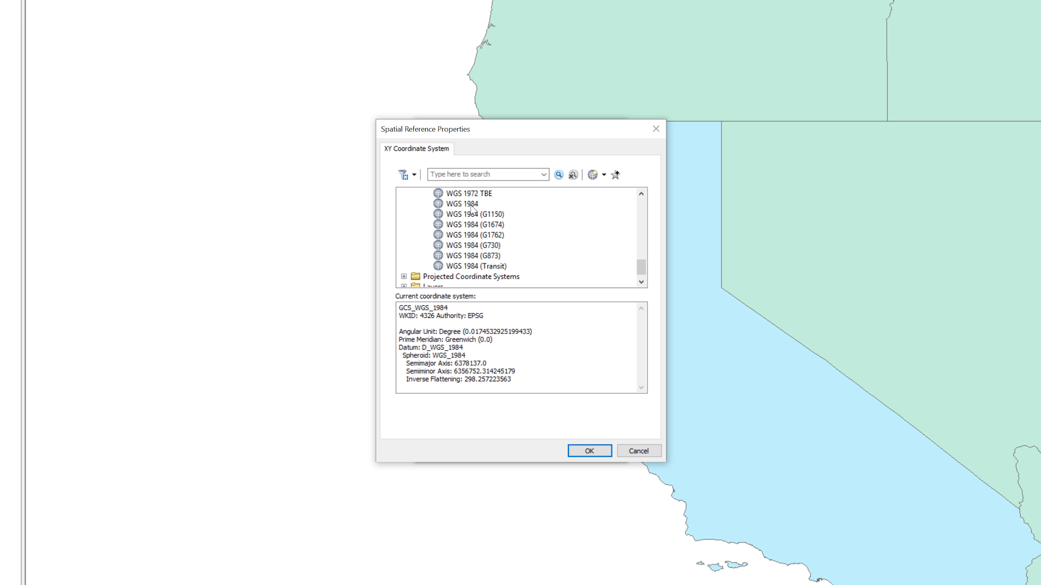
{"action": "left_click", "coordinate": [463, 204]}
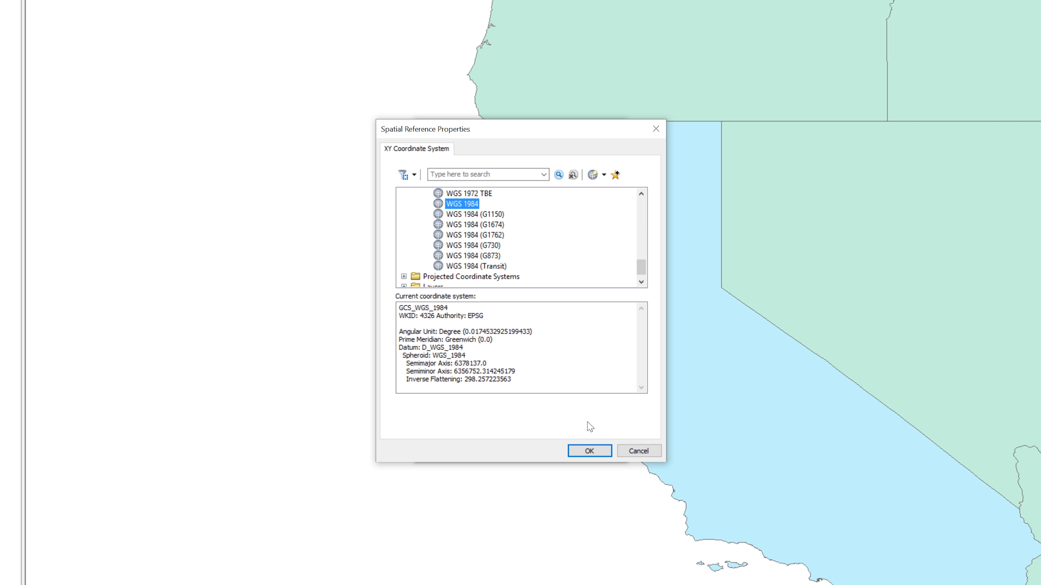
{"action": "left_click", "coordinate": [588, 450]}
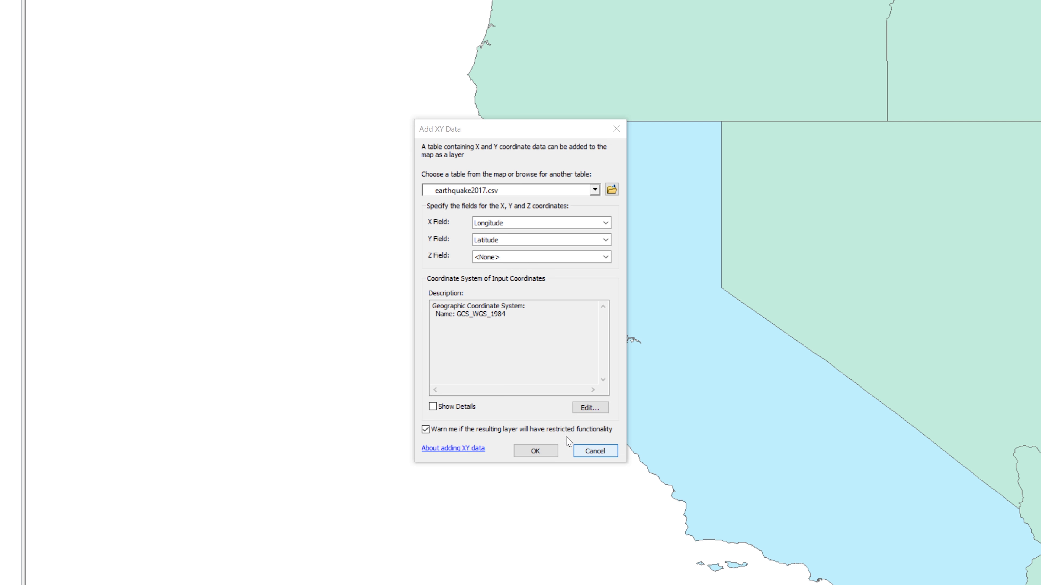
Create the earthquake2017.csv Events point layer, accepting the Object-ID warning.
{"action": "left_click", "coordinate": [535, 451]}
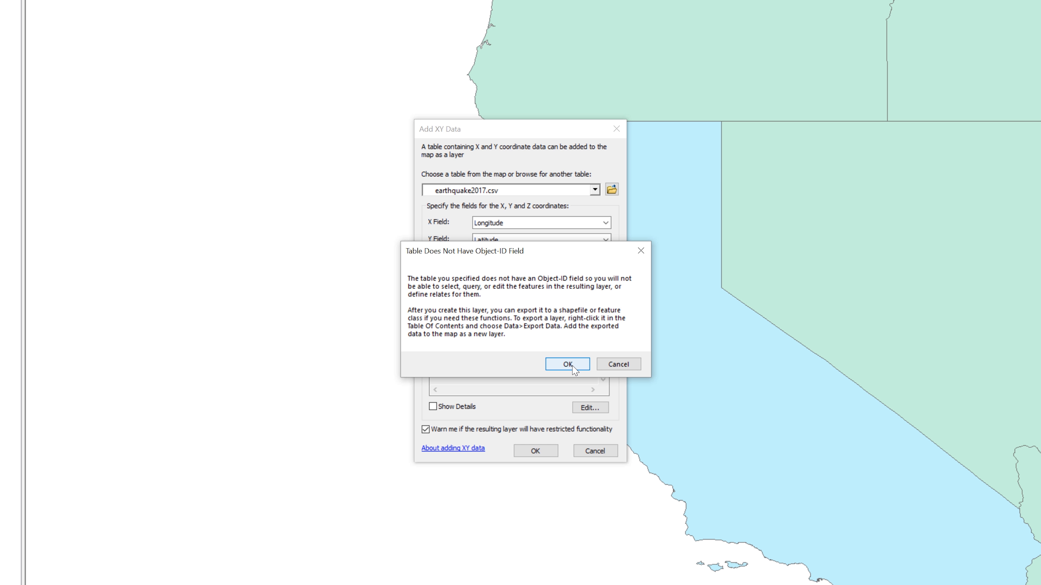
{"action": "left_click", "coordinate": [565, 364]}
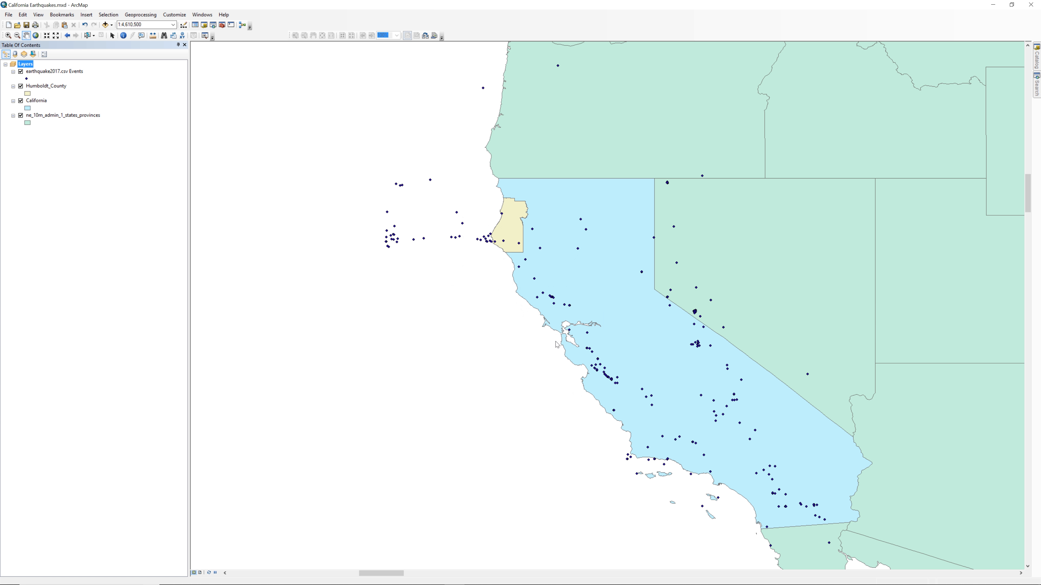
{"action": "mouse_move", "coordinate": [85, 78]}
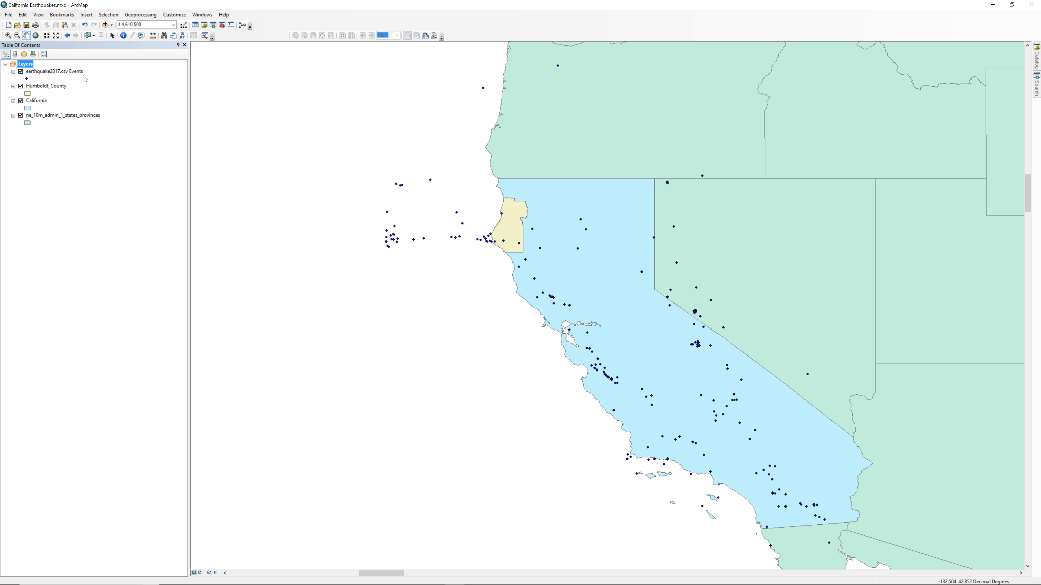
Export the Events layer as the CA_earthquakes_2017 shapefile and add it to the map.
{"action": "right_click", "coordinate": [55, 71]}
{"action": "type", "text": "CA_earthquakes"}
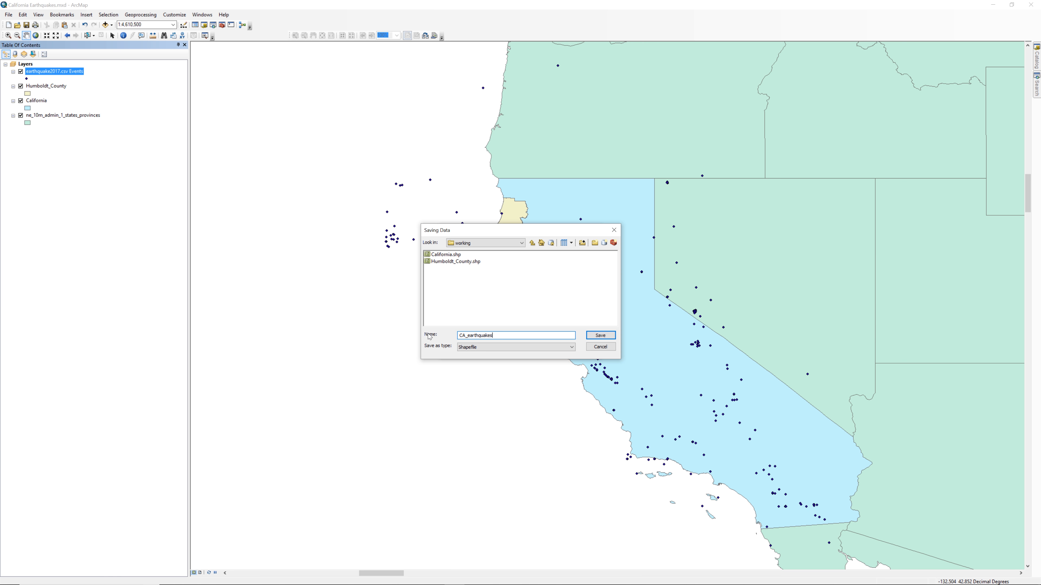
{"action": "left_click", "coordinate": [598, 335]}
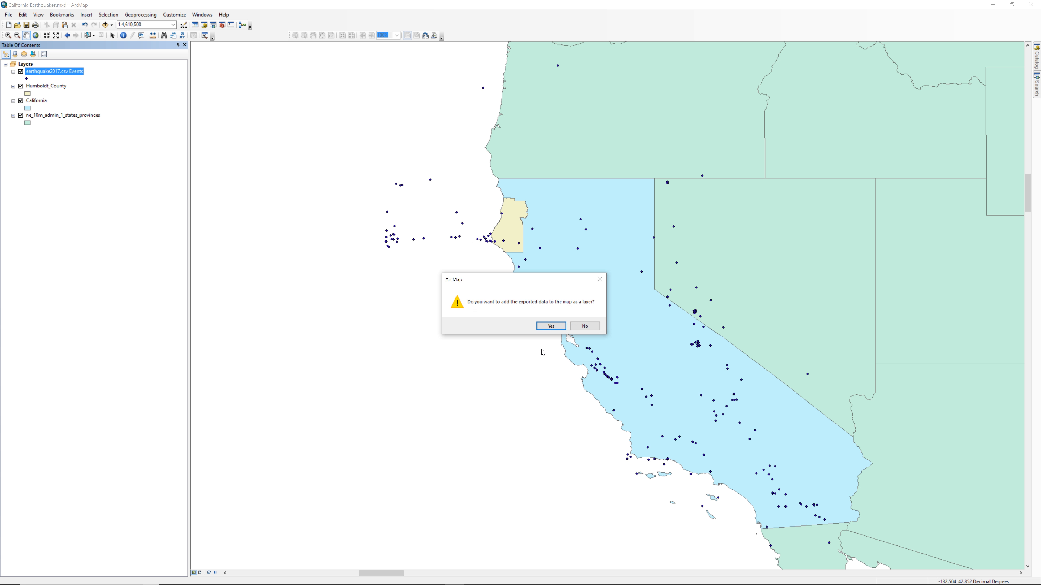
{"action": "left_click", "coordinate": [550, 326]}
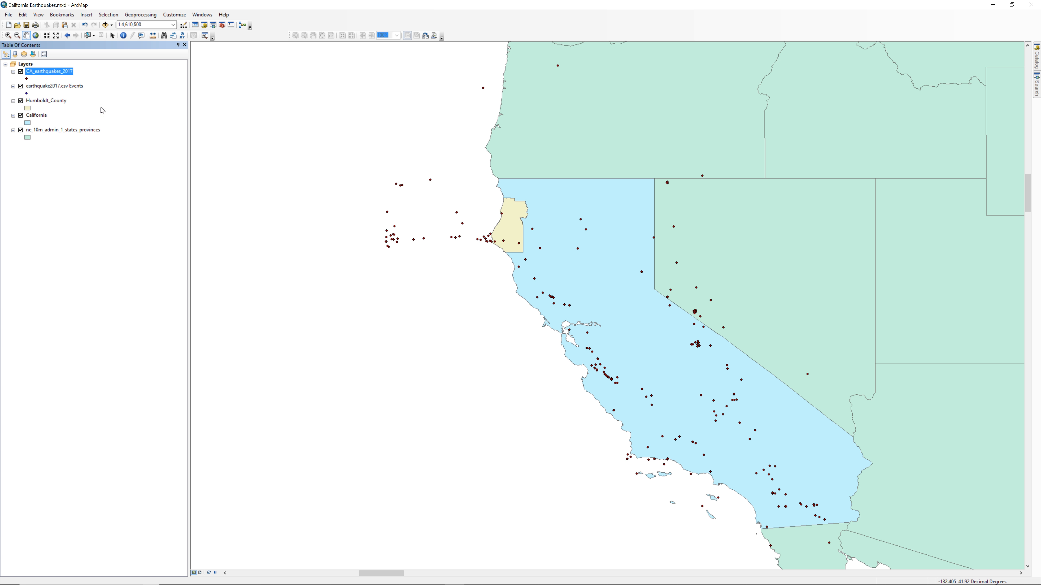
Remove the temporary earthquake2017.csv Events layer from the map.
{"action": "right_click", "coordinate": [53, 86]}
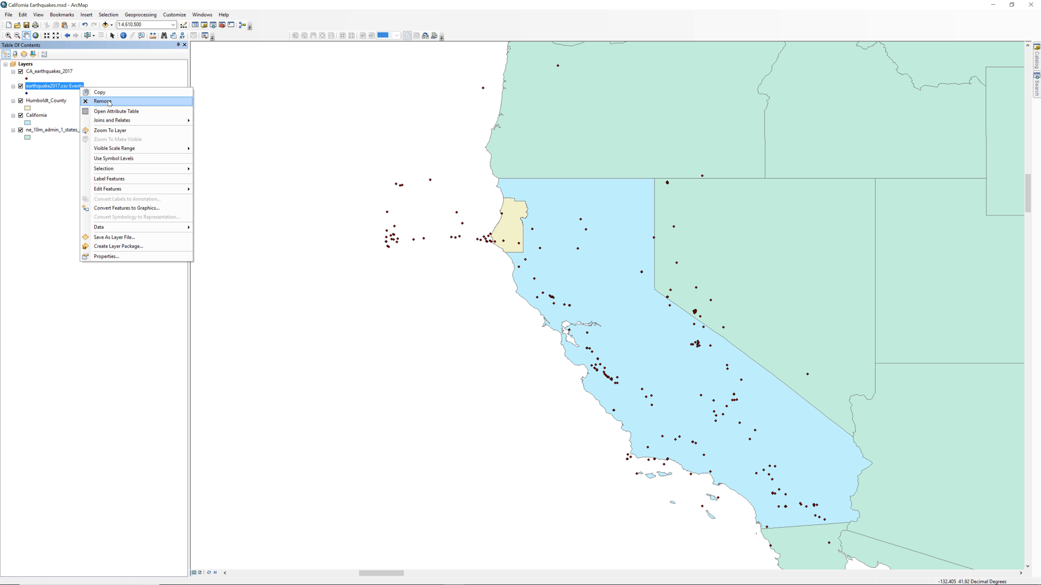
{"action": "left_click", "coordinate": [104, 101]}
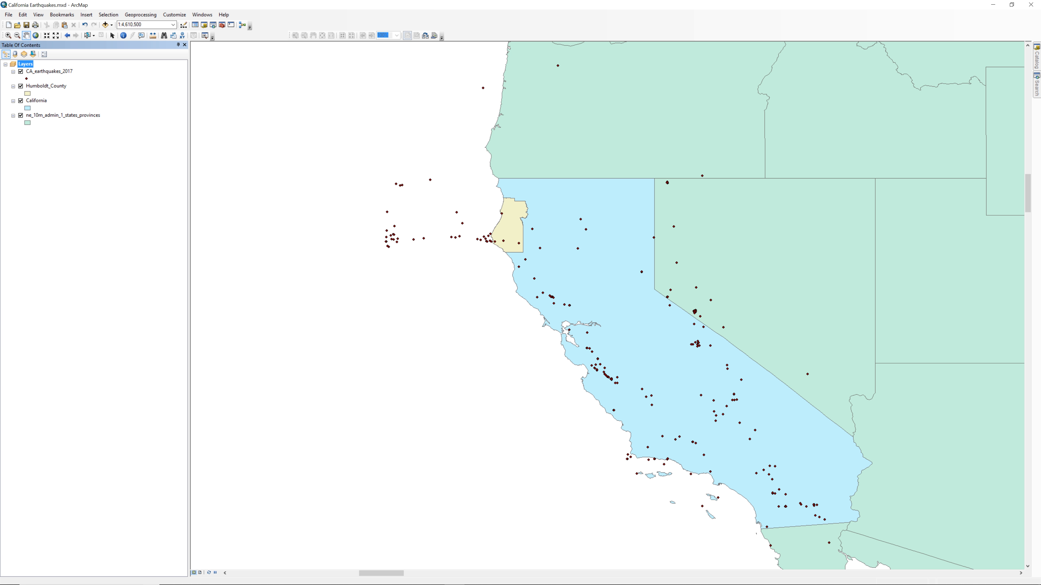